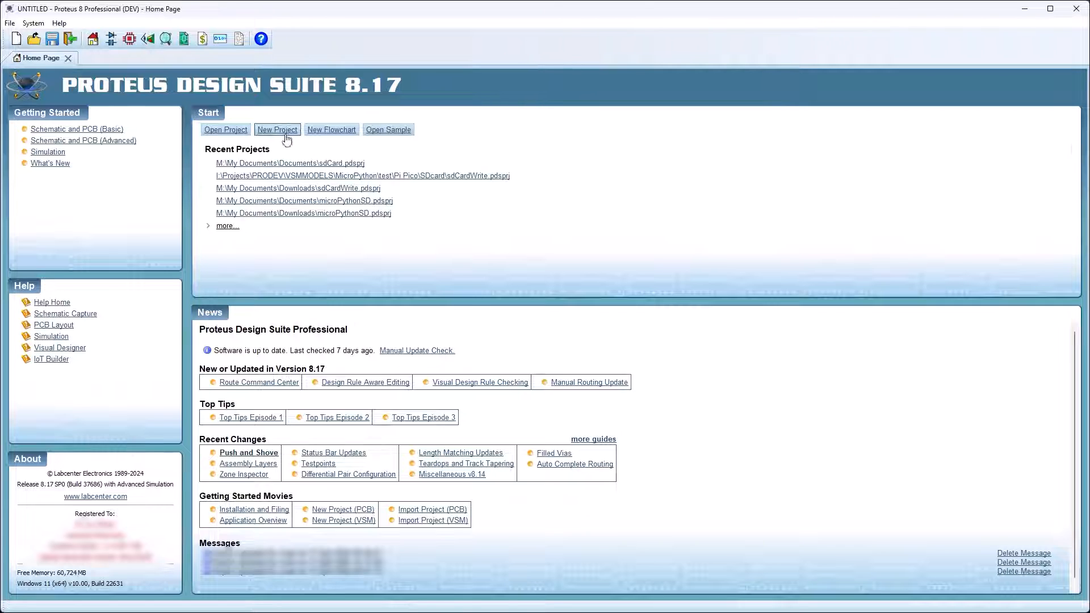
- Create project sdCardWrite with a schematic and a MicroPython Pi Pico firmware project
{"action": "left_click", "coordinate": [277, 130]}
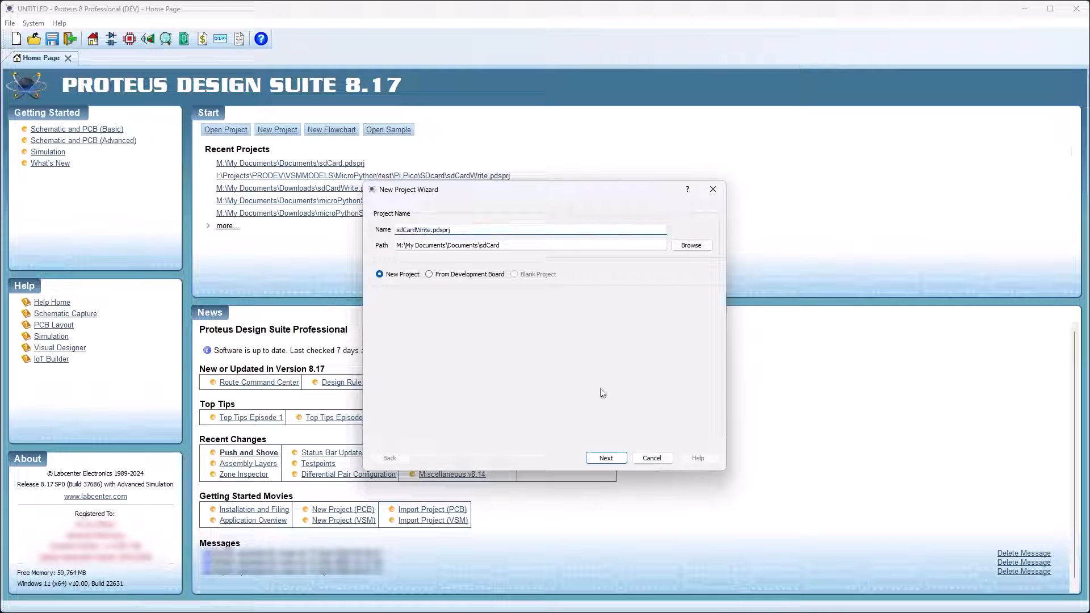
{"action": "left_click", "coordinate": [605, 458]}
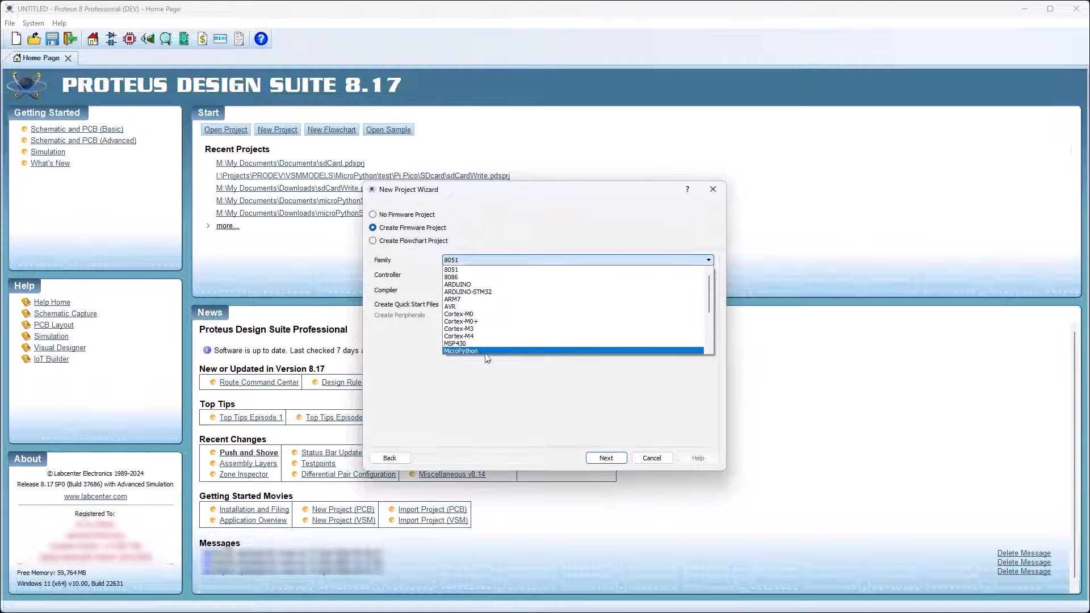
{"action": "left_click", "coordinate": [604, 458]}
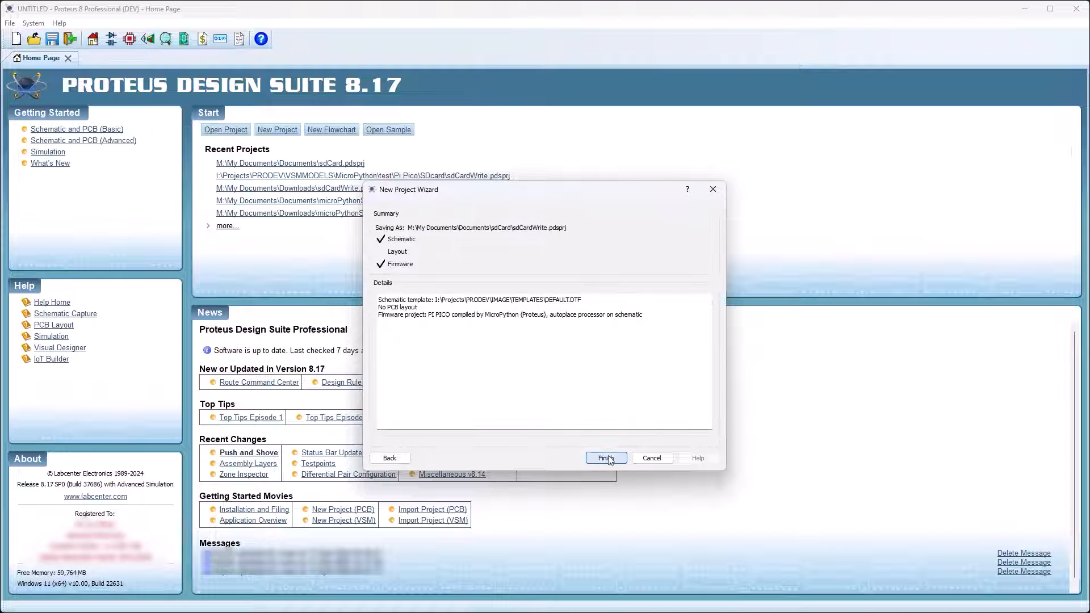
{"action": "left_click", "coordinate": [604, 458]}
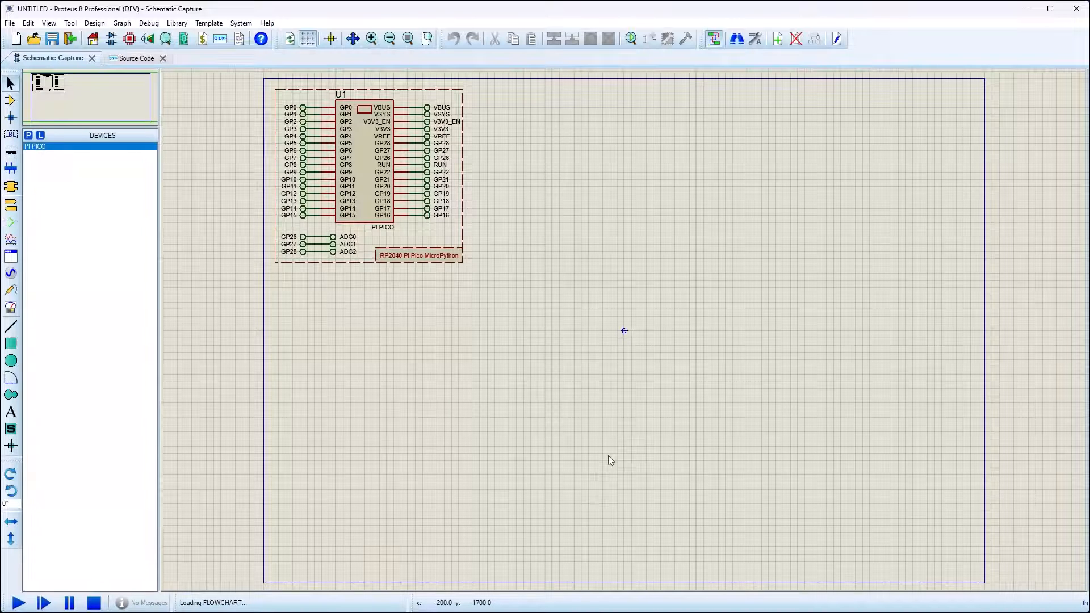
- Show the Pi Pico's main.py source and close the Add Peripheral clip list without adding any
{"action": "left_click", "coordinate": [132, 58]}
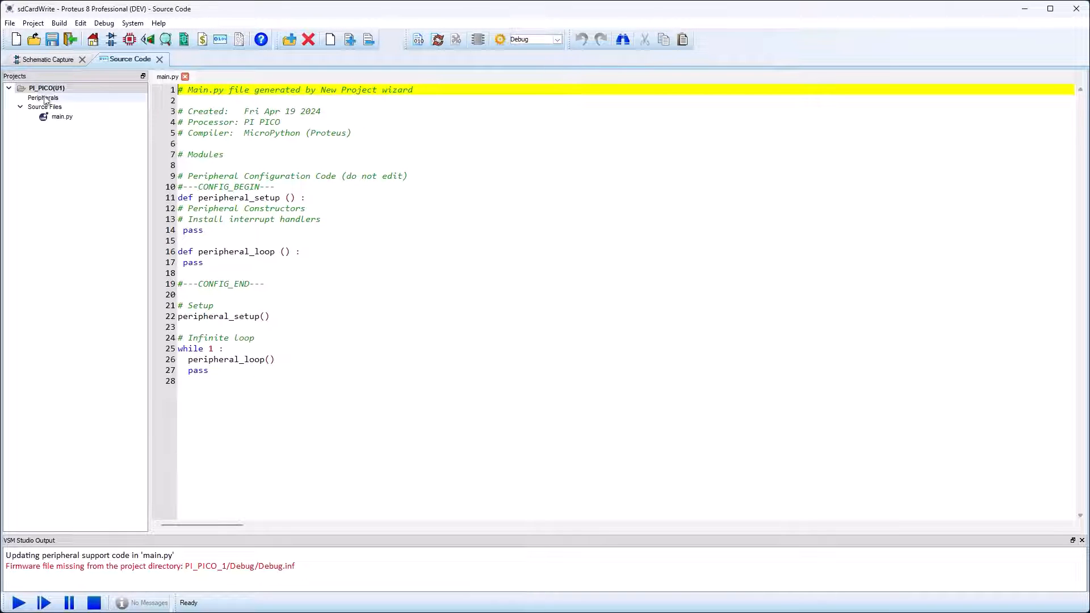
{"action": "right_click", "coordinate": [46, 87]}
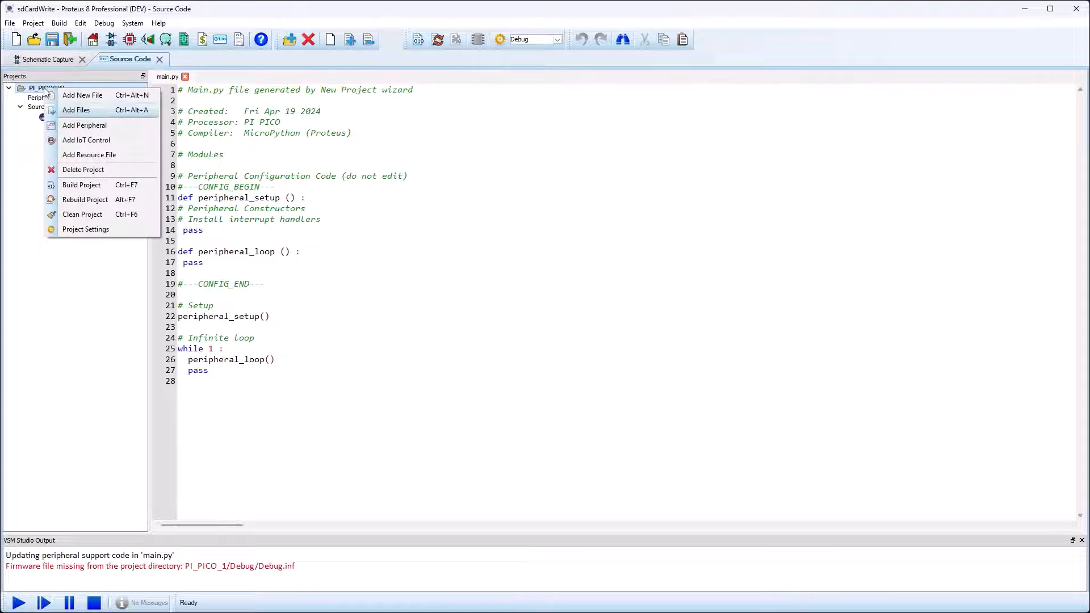
{"action": "left_click", "coordinate": [84, 125]}
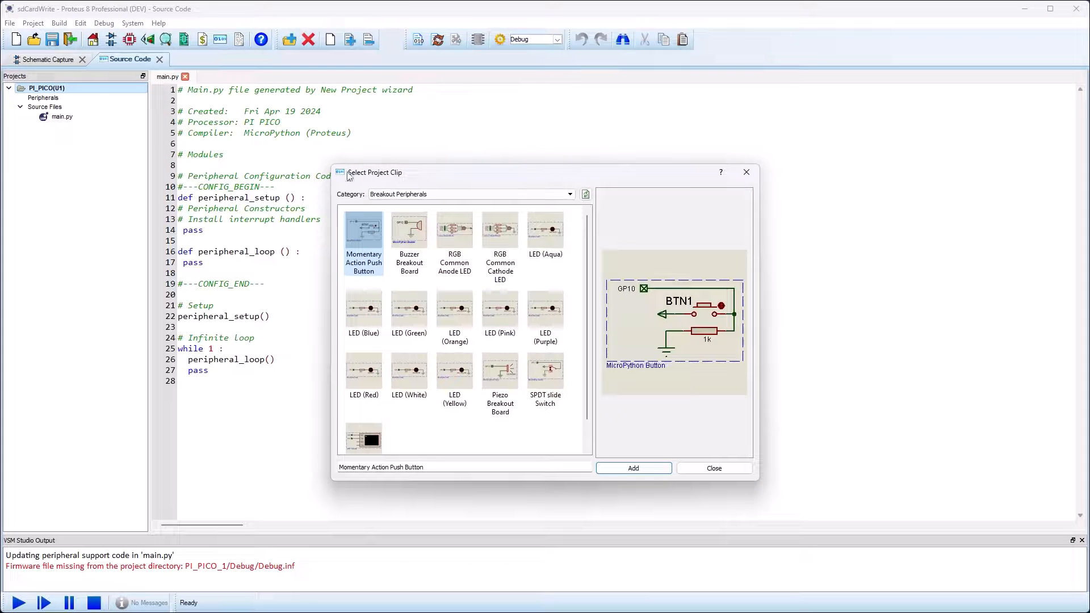
{"action": "left_click", "coordinate": [713, 468]}
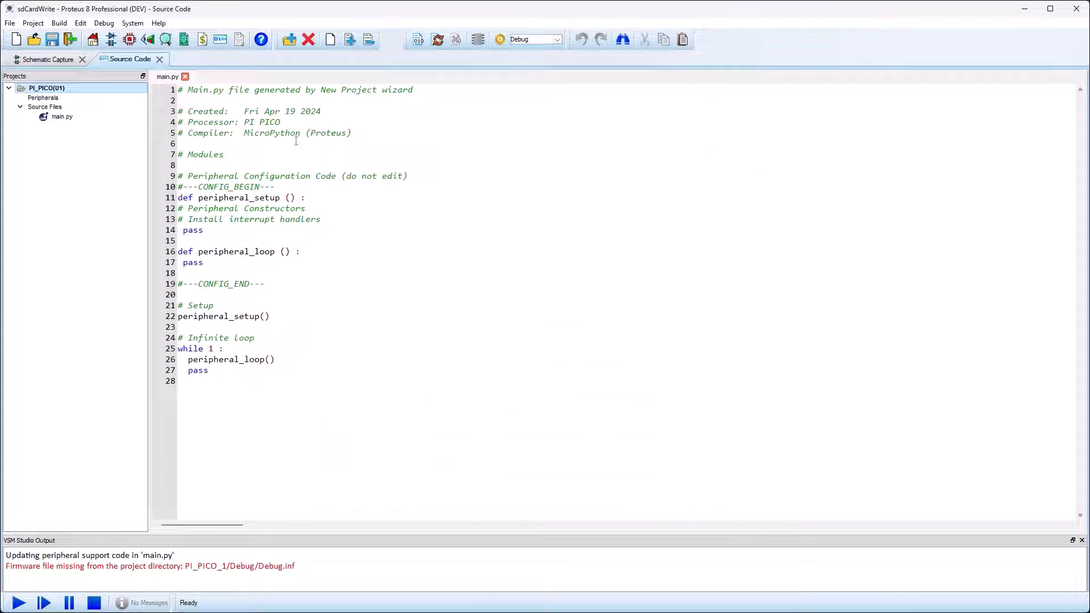
- On the schematic, search devices for 'sd' and place the SD card model SD1
{"action": "left_click", "coordinate": [49, 59]}
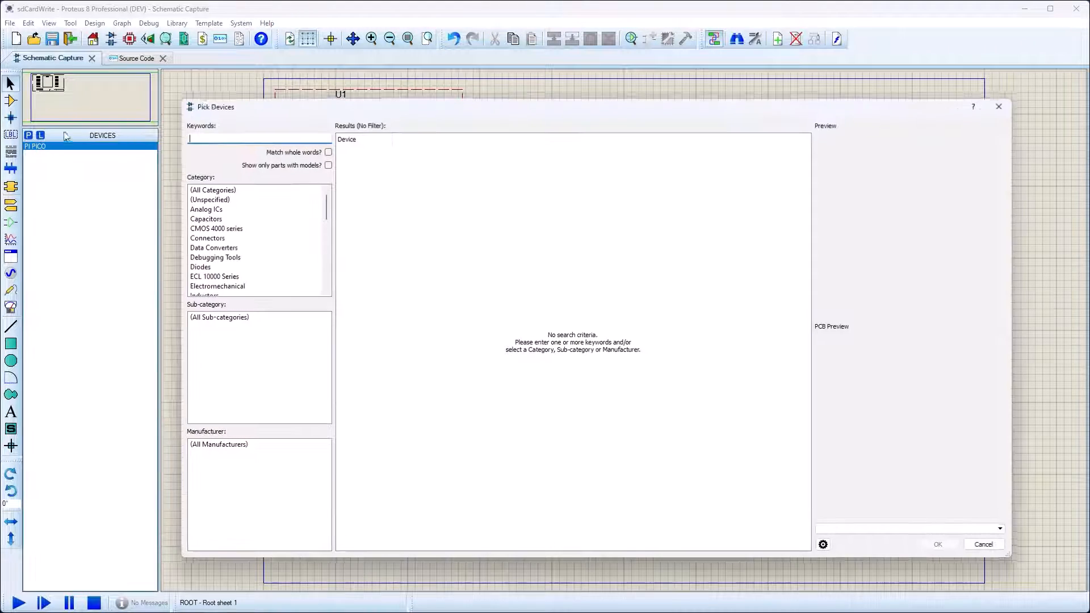
{"action": "type", "text": "sd"}
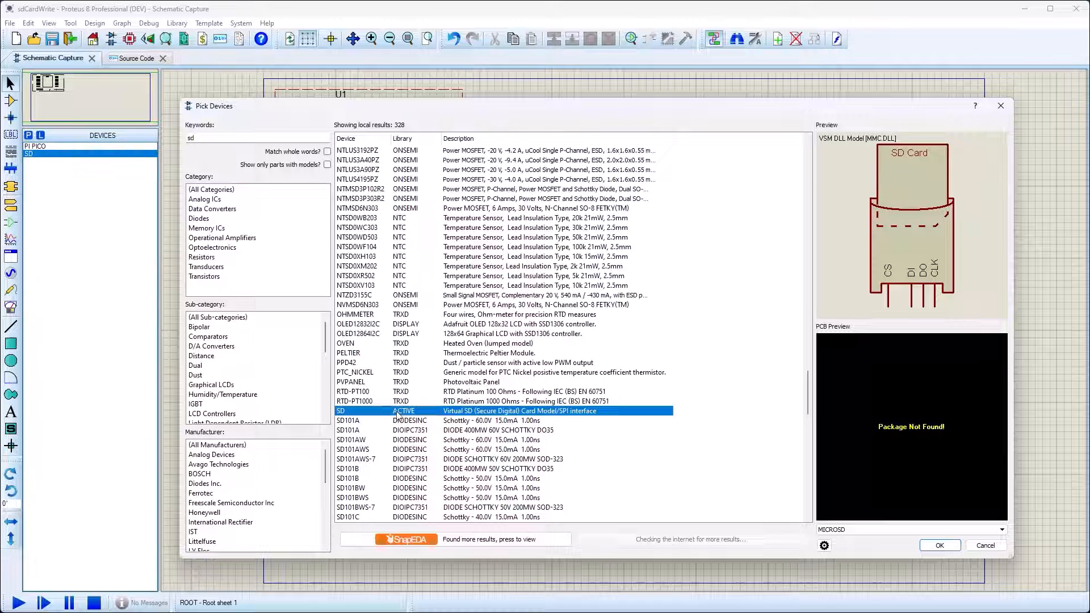
{"action": "left_click", "coordinate": [939, 545]}
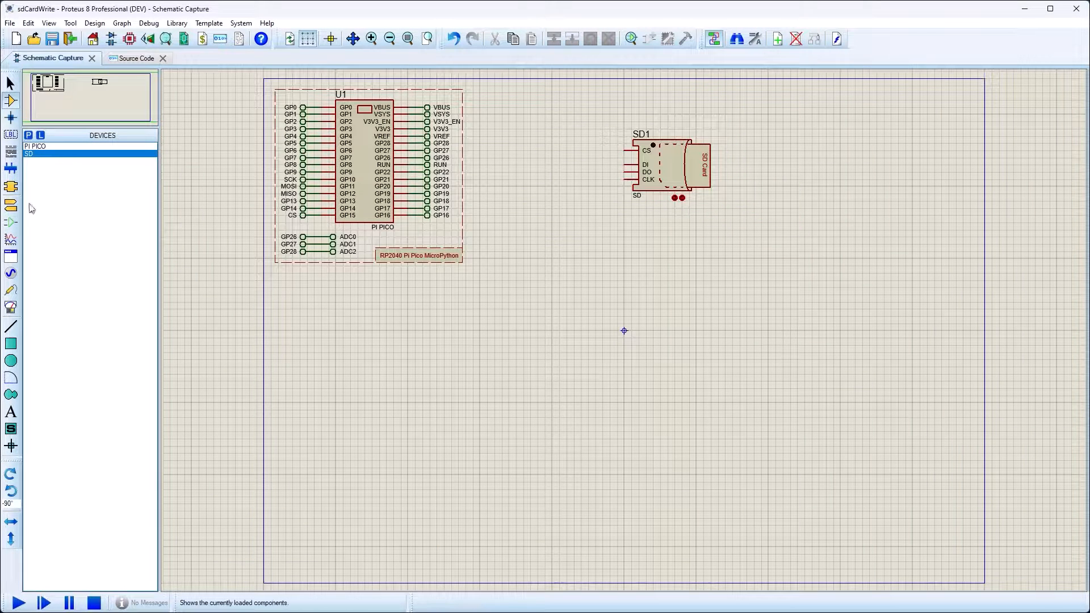
- Place terminals on SD1's pins, label them CS, MOSI, MISO and SCK, and reopen main.py
{"action": "left_click", "coordinate": [11, 150]}
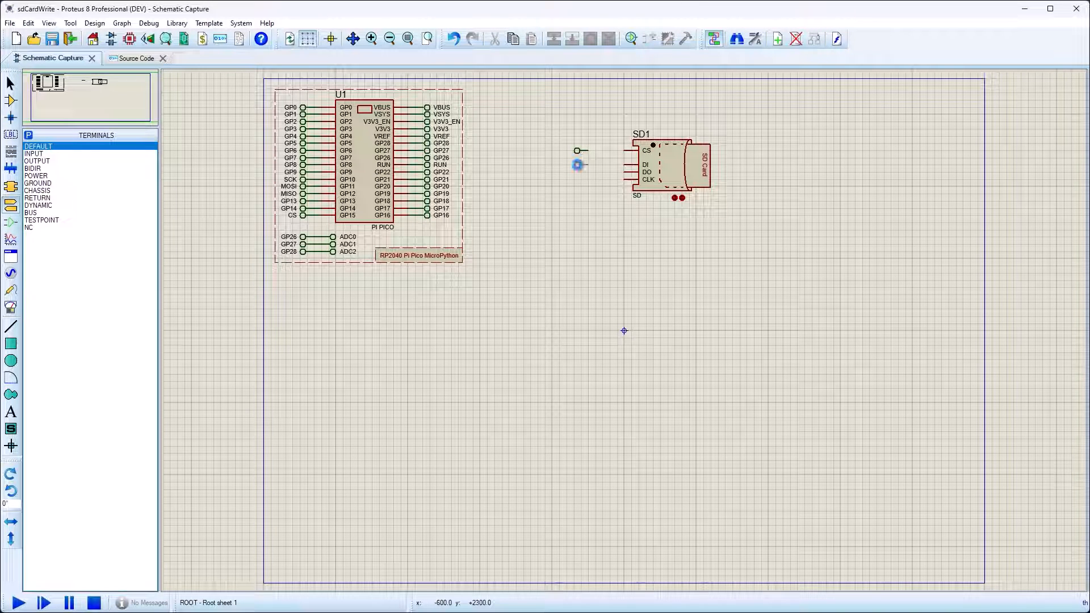
{"action": "left_click", "coordinate": [577, 173]}
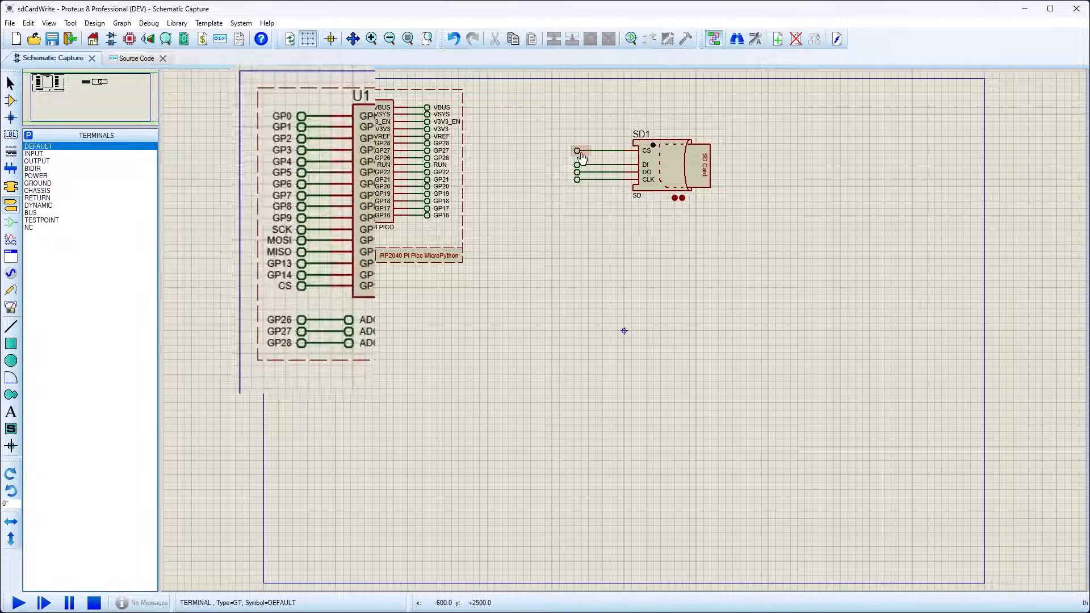
{"action": "double_click", "coordinate": [577, 151]}
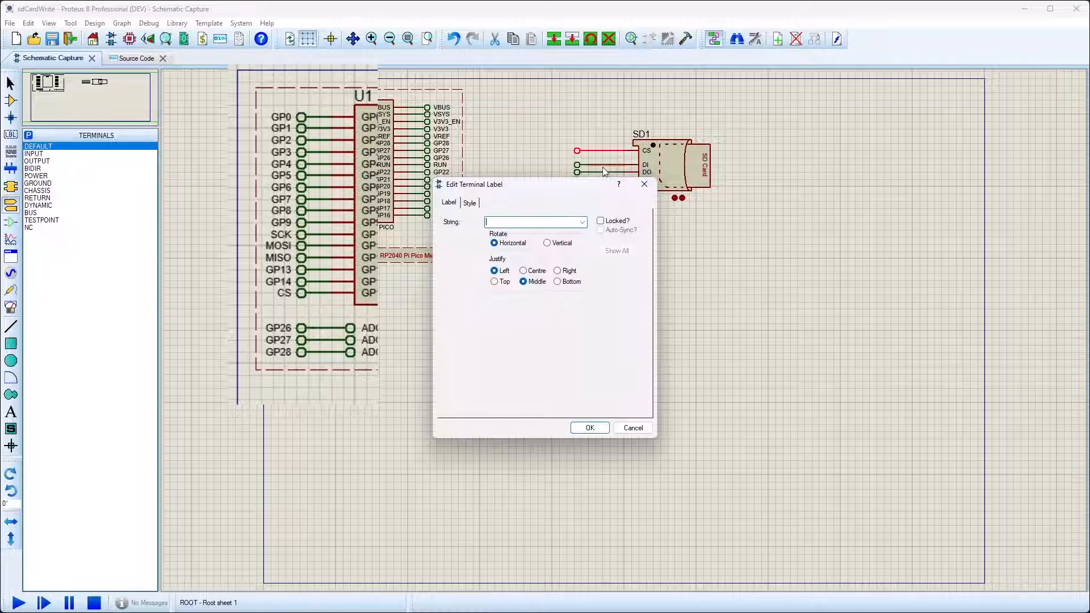
{"action": "left_click", "coordinate": [632, 428]}
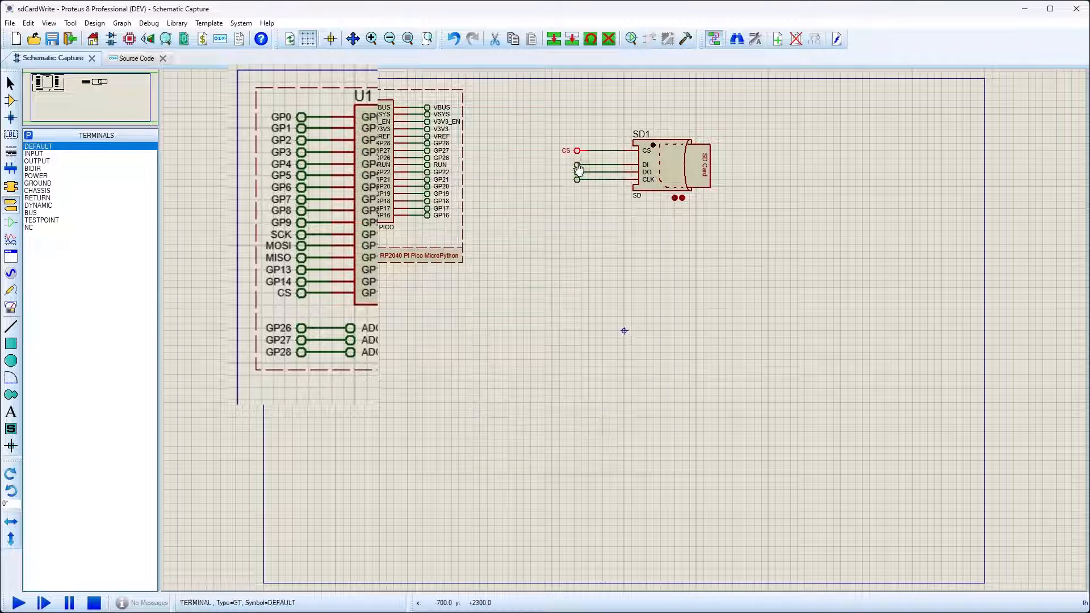
{"action": "double_click", "coordinate": [577, 170]}
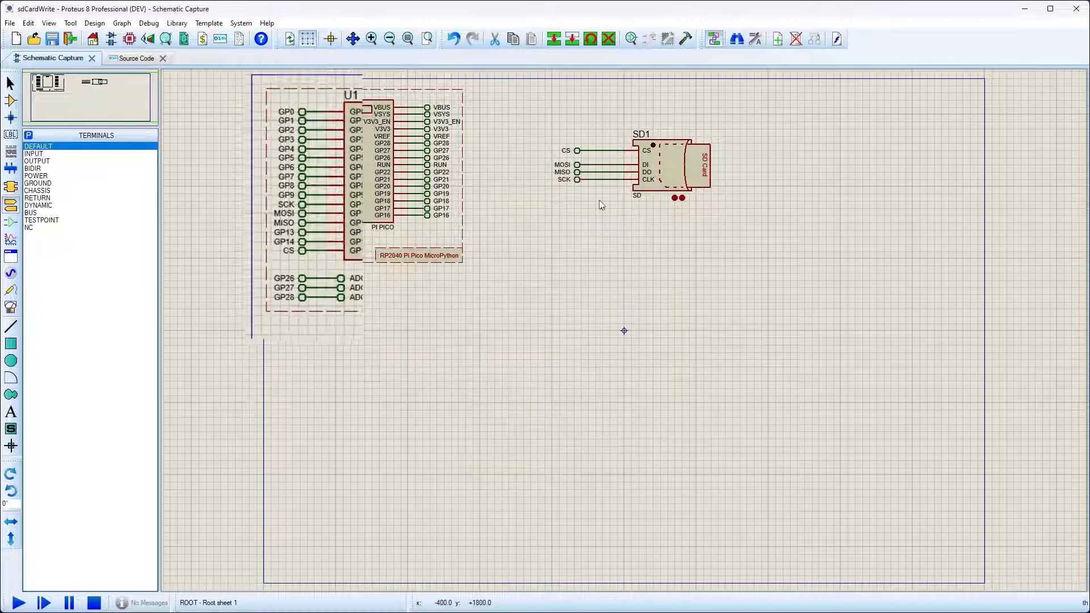
{"action": "left_click", "coordinate": [133, 58]}
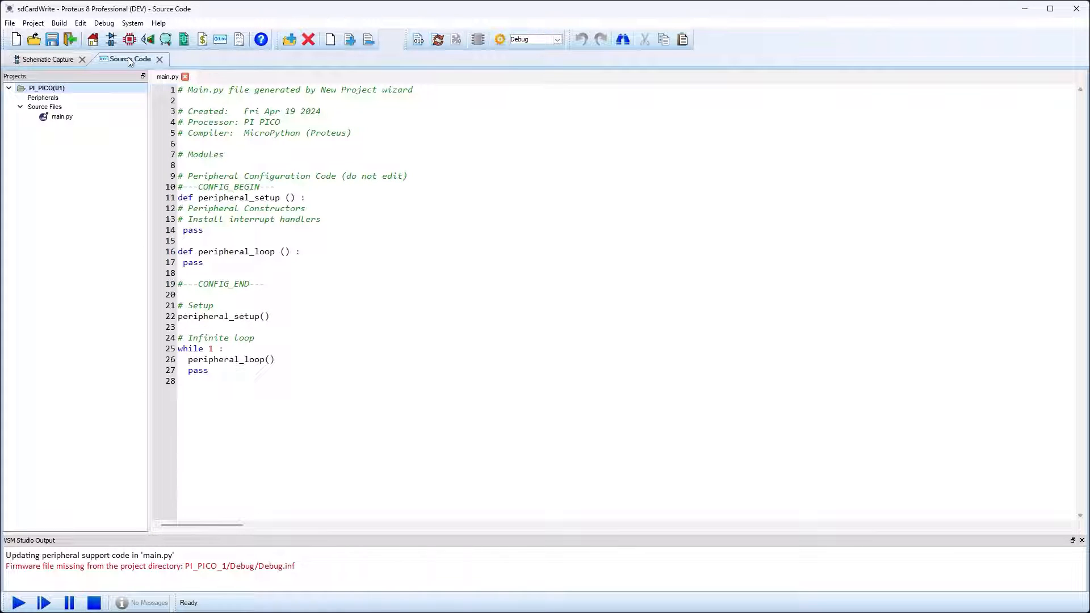
- Write the SPI pin setup code in main.py and break on the sd = sdcard.SDCard line
{"action": "type", "text": "import machine"}
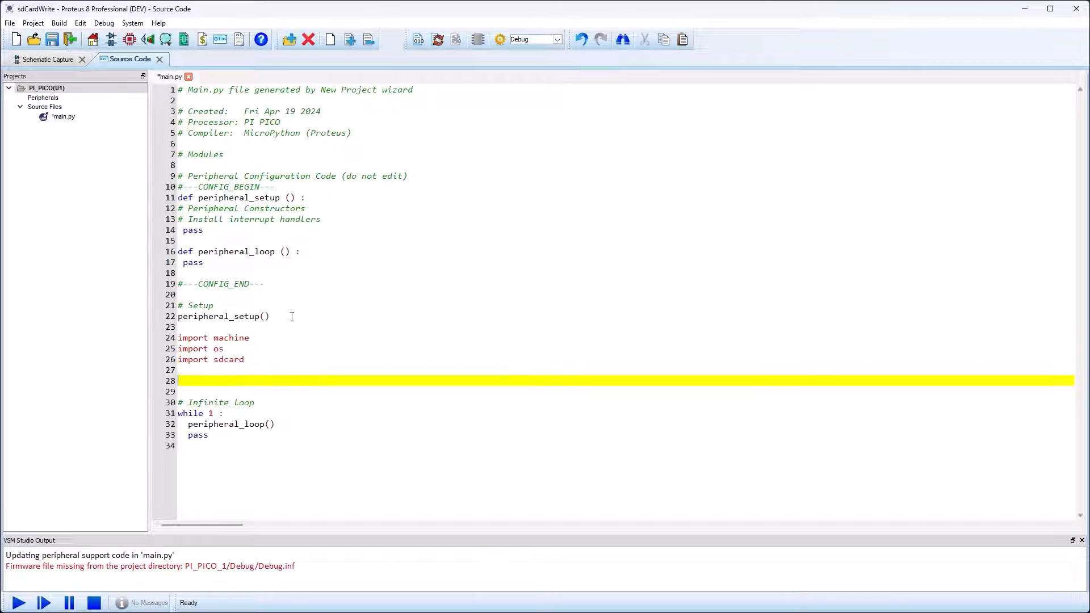
{"action": "type", "text": "sckpin = machine.Pin(10)"}
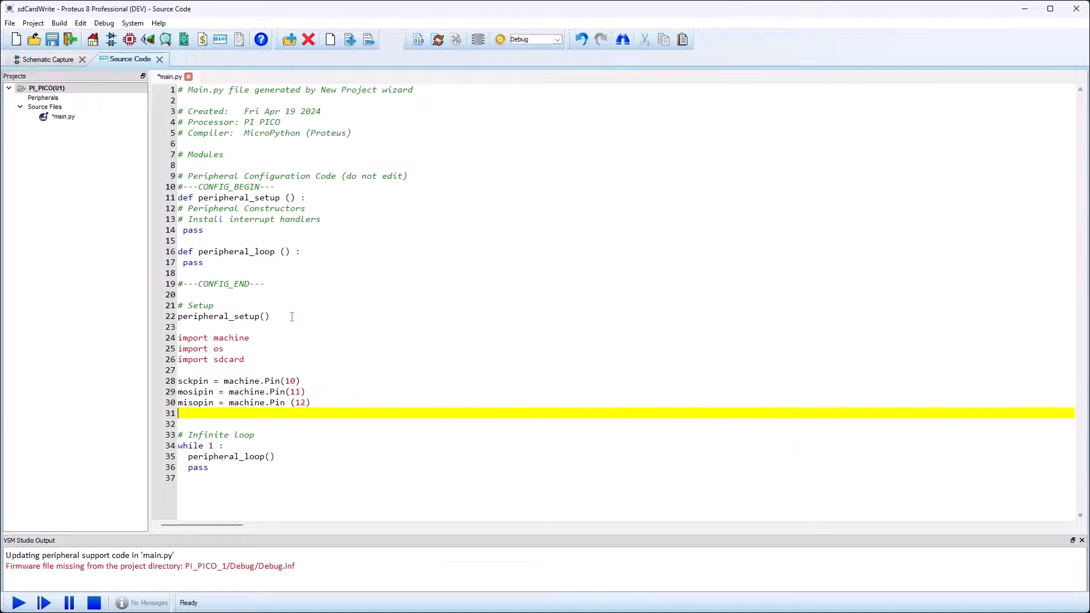
{"action": "type", "text": "cspin = machine.Pin(15)"}
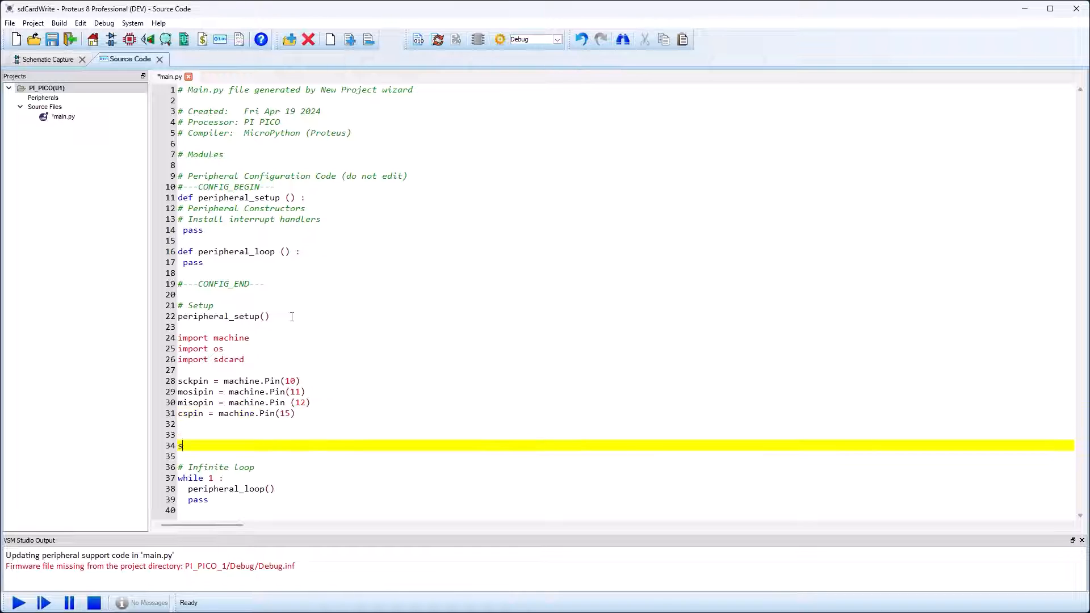
{"action": "type", "text": "pi = machine.SPI (1, sck=sck"}
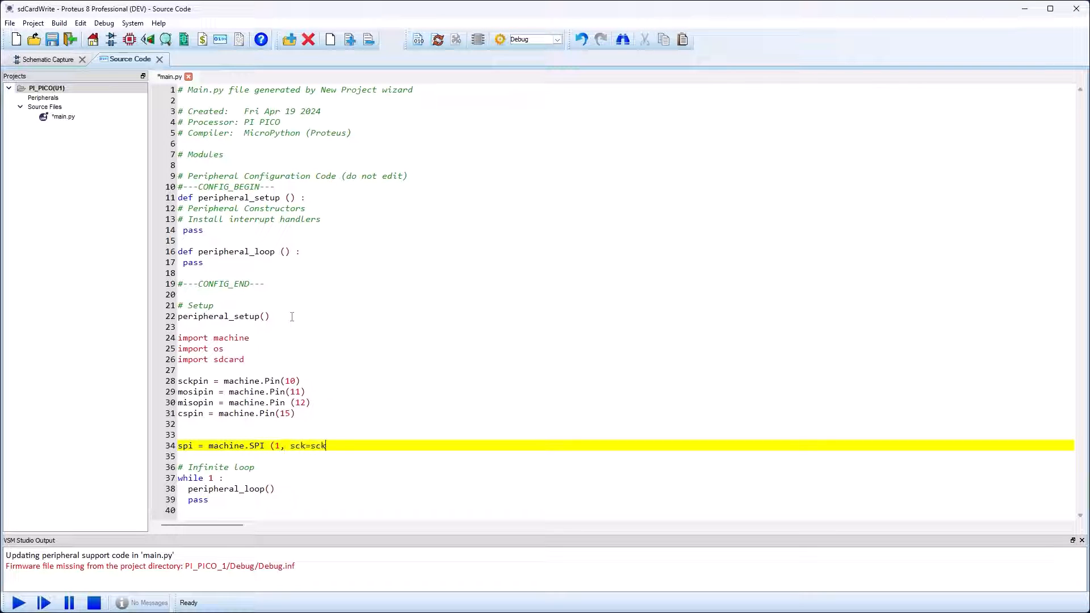
{"action": "type", "text": "pin, mosi=mosipin, miso=misopin"}
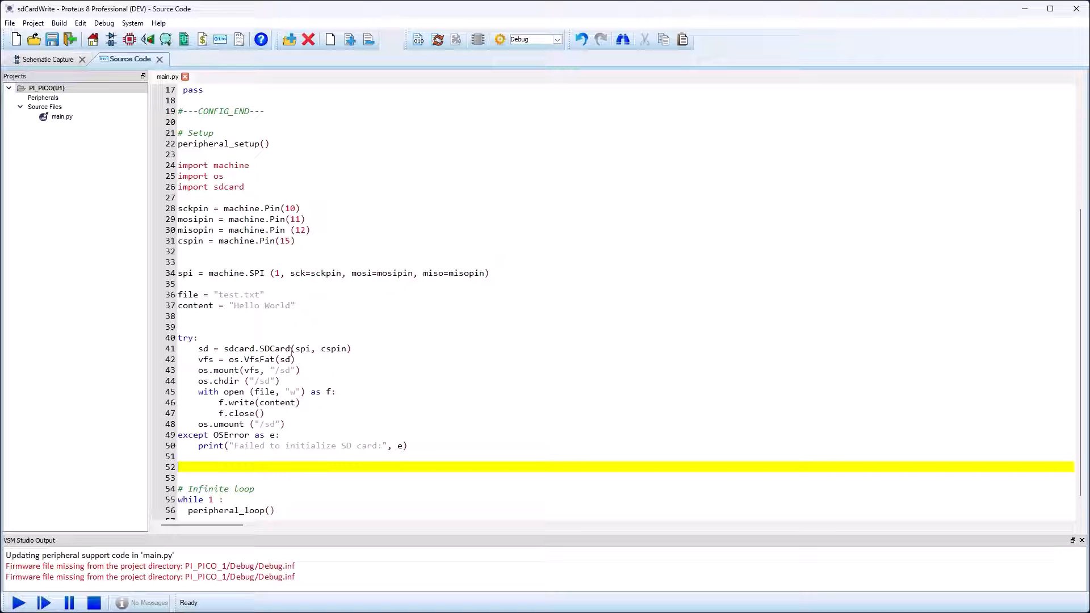
{"action": "left_click", "coordinate": [155, 348]}
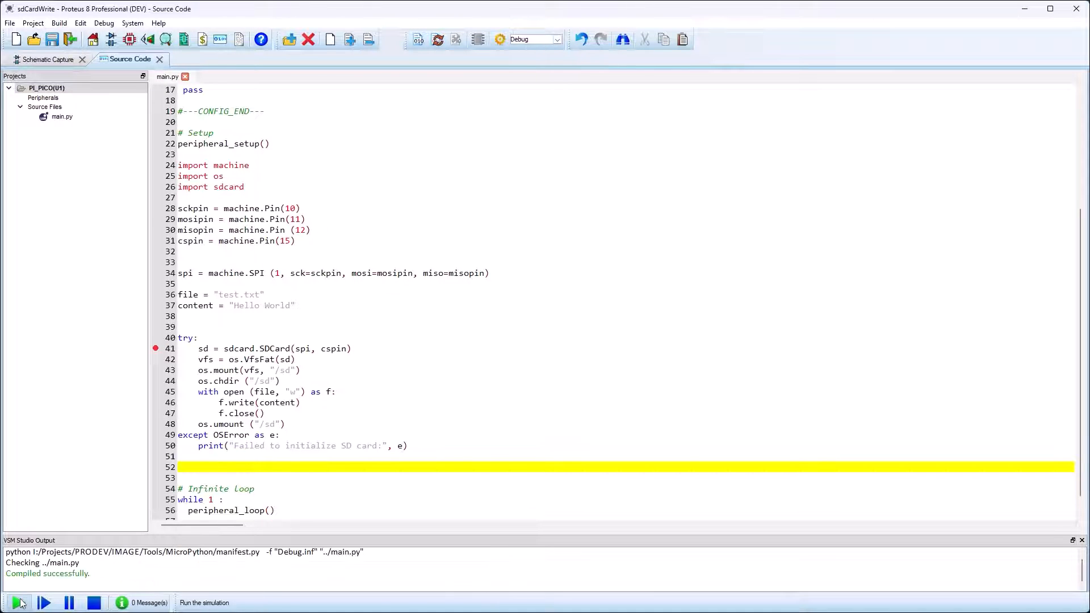
- Run the simulation and step over from line 41 through writing Hello World to the loop
{"action": "left_click", "coordinate": [13, 602]}
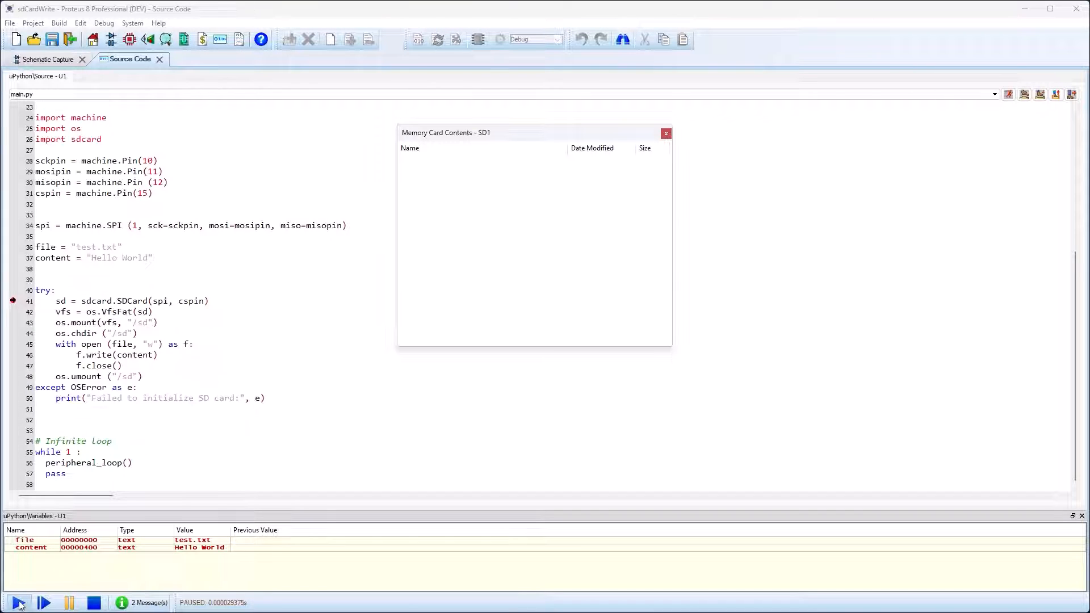
{"action": "left_click", "coordinate": [68, 603]}
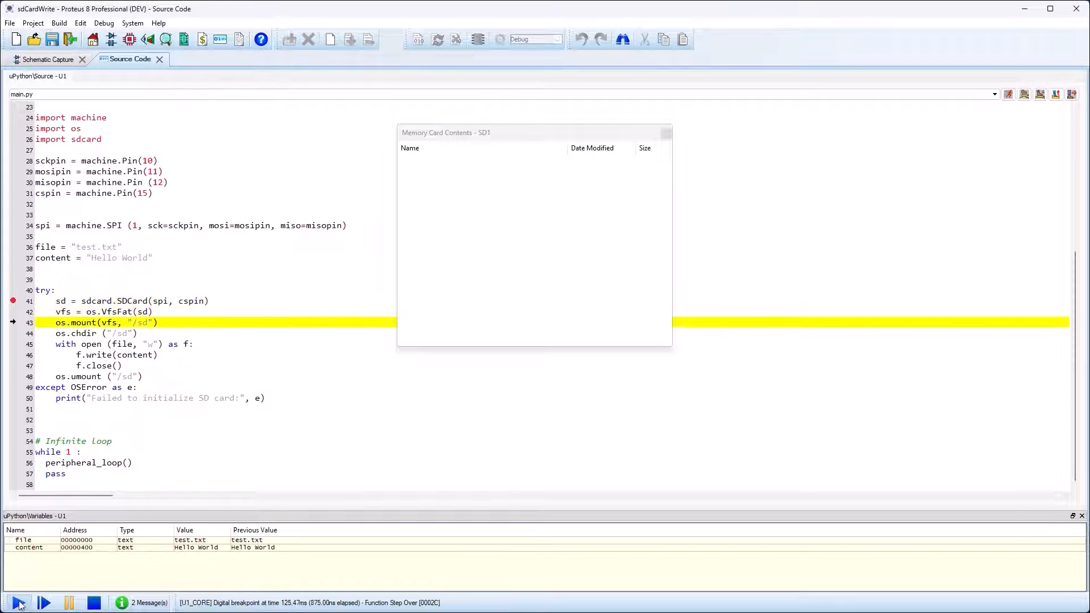
{"action": "left_click", "coordinate": [44, 603]}
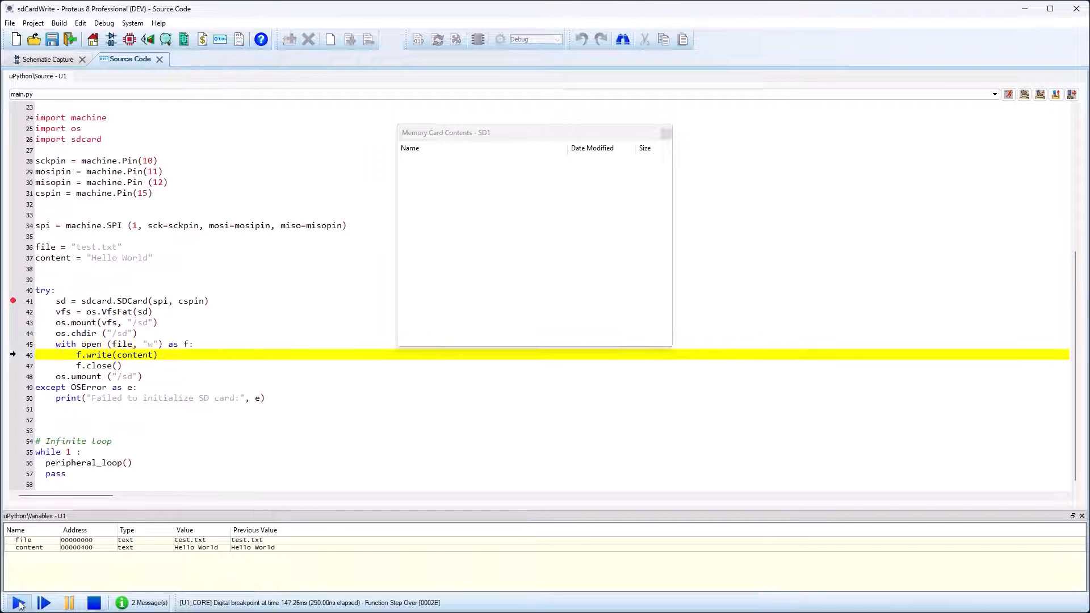
{"action": "left_click", "coordinate": [43, 603]}
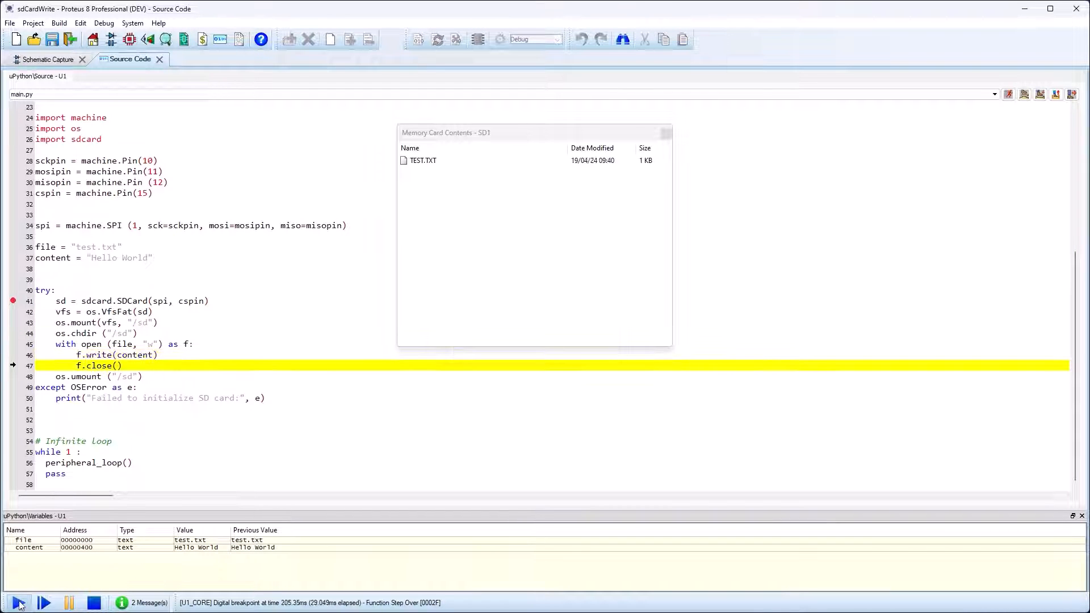
{"action": "left_click", "coordinate": [44, 603]}
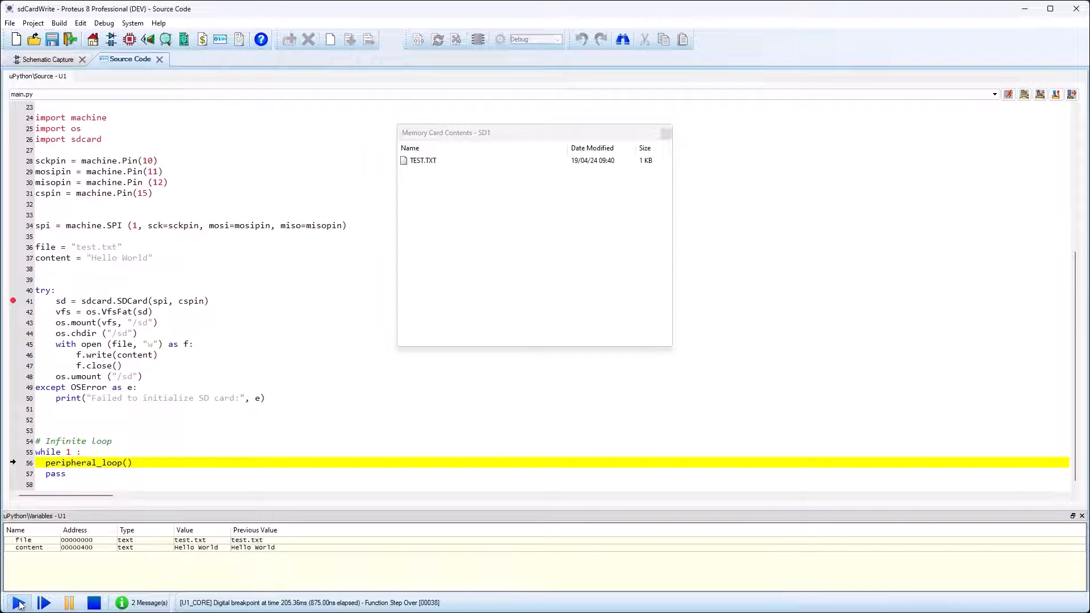
- Export TEST.TXT from Memory Card Contents into the sdCard folder and open it
{"action": "right_click", "coordinate": [422, 161]}
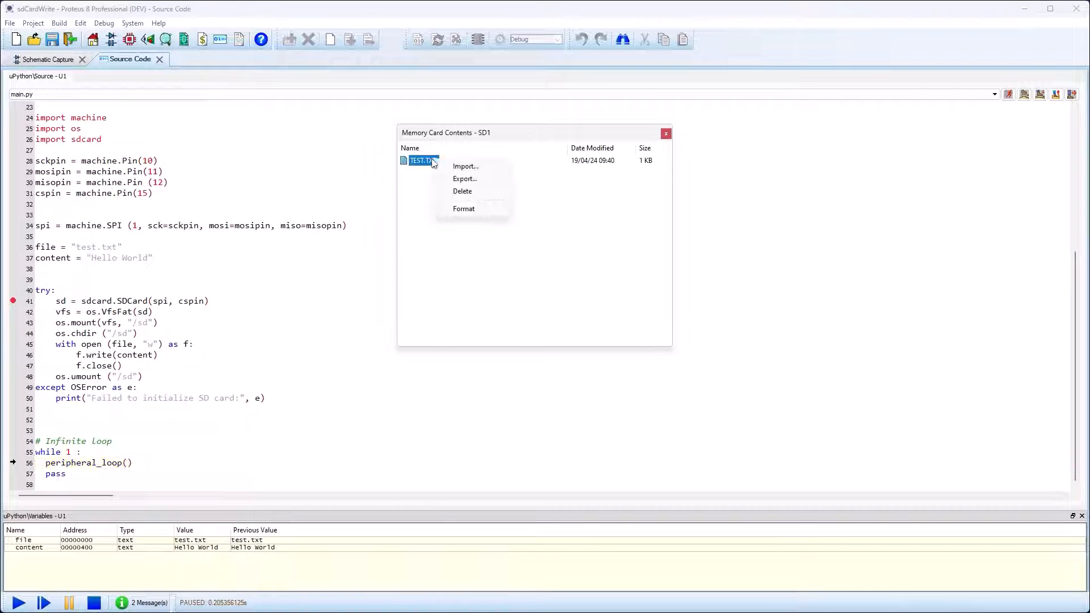
{"action": "left_click", "coordinate": [465, 179]}
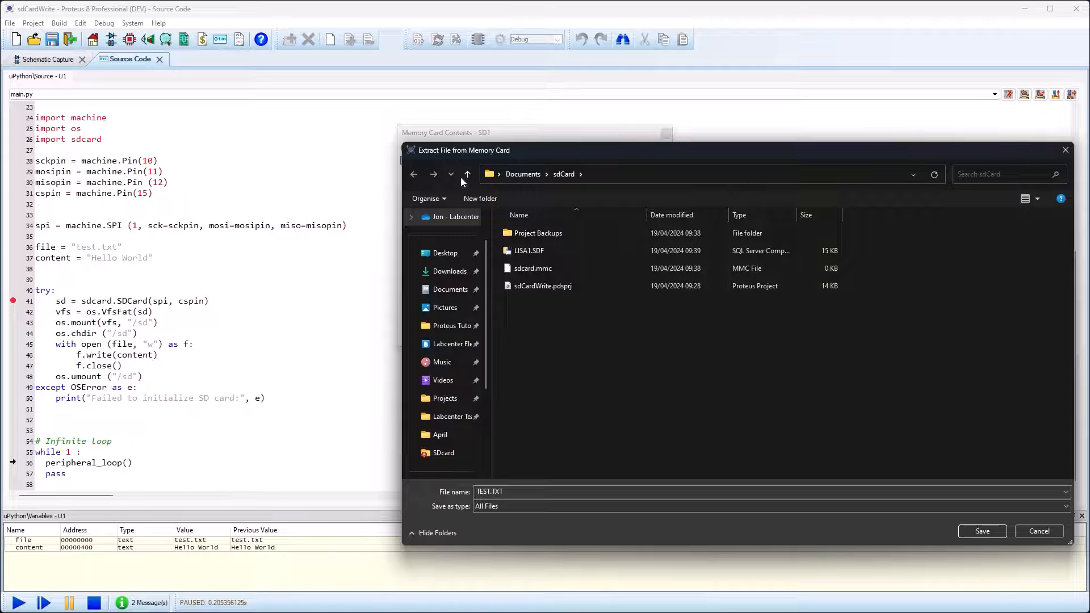
{"action": "left_click", "coordinate": [981, 532]}
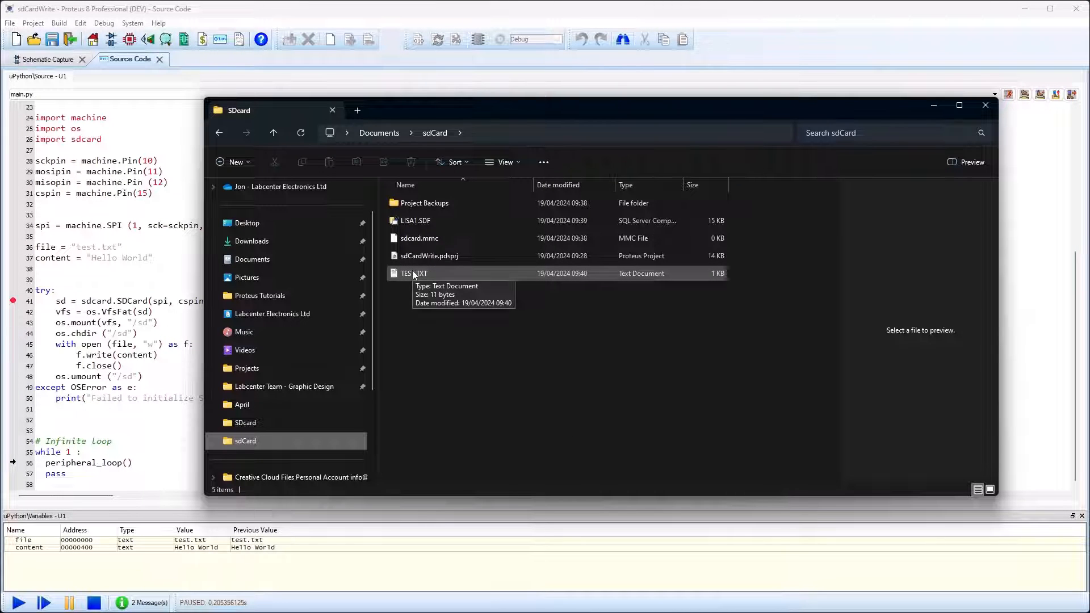
{"action": "double_click", "coordinate": [414, 273]}
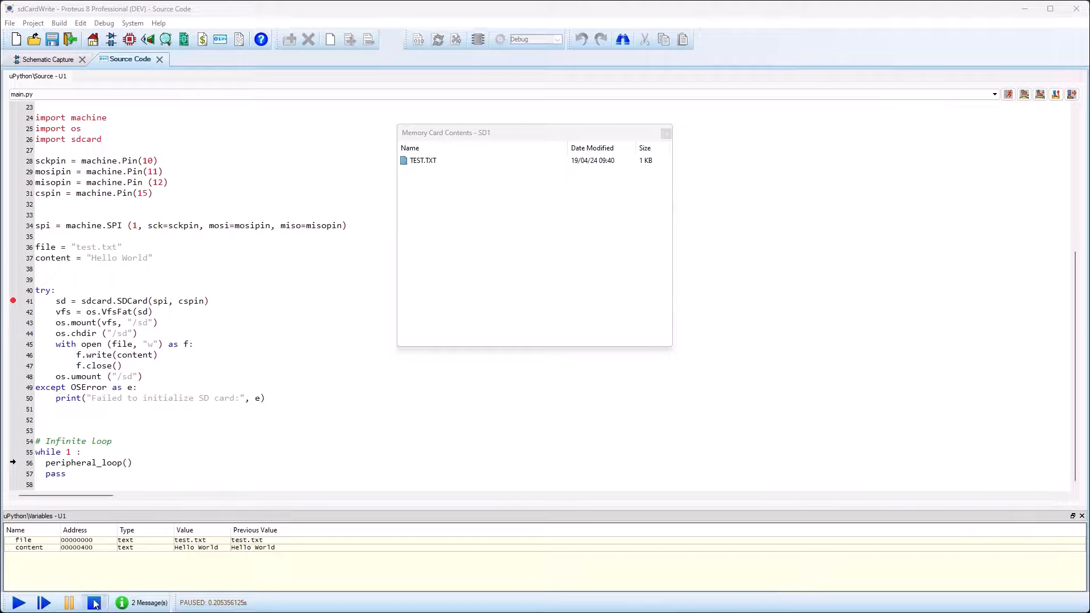
- Stop debugging, place an SPI debugger wired to CS, MOSI, MISO and SCK, then run
{"action": "left_click", "coordinate": [94, 603]}
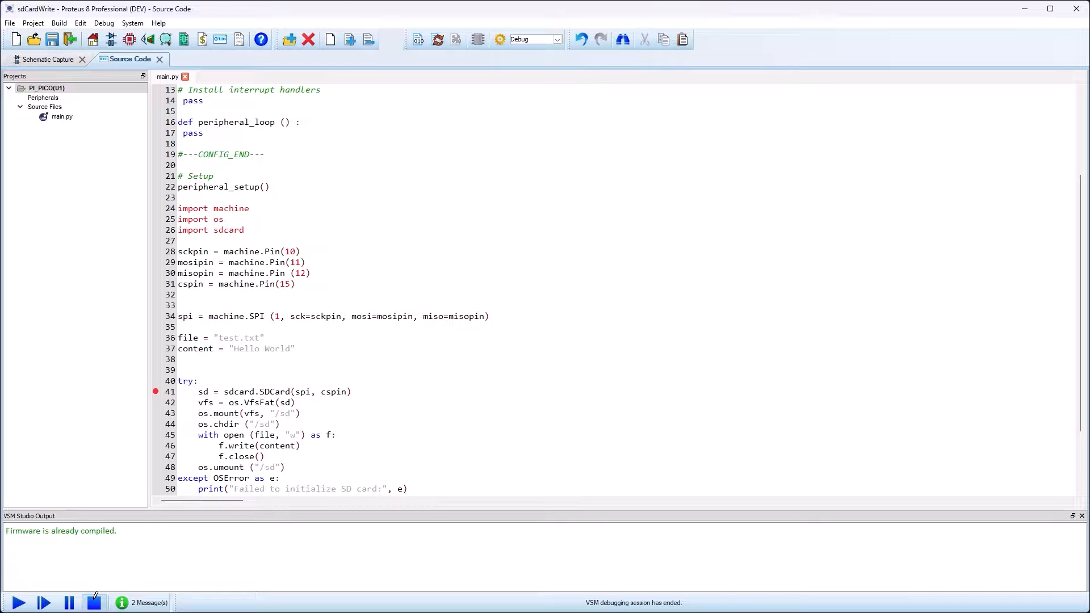
{"action": "left_click", "coordinate": [93, 602]}
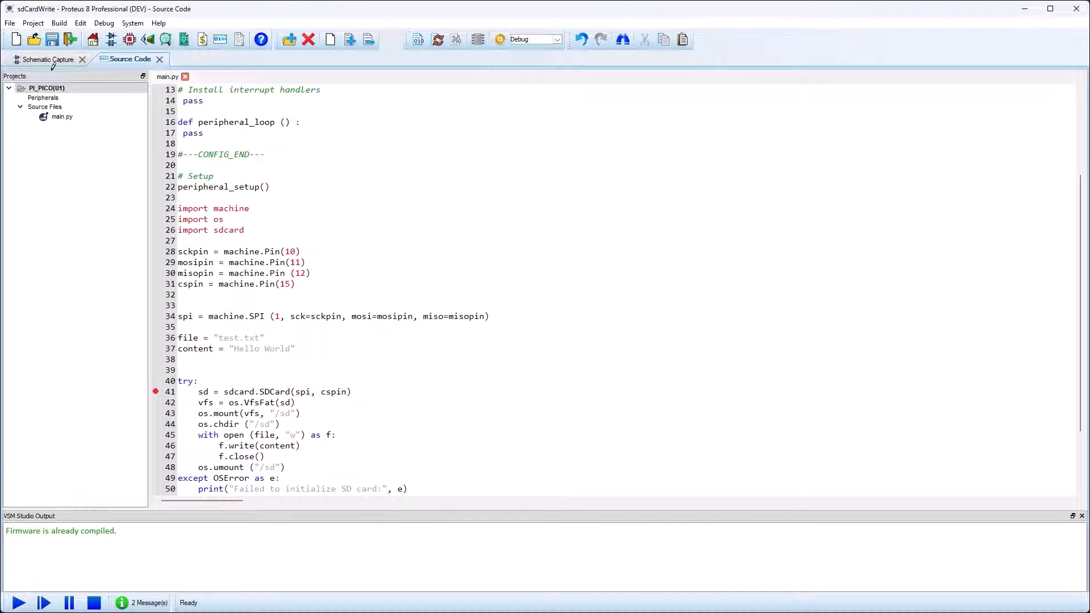
{"action": "left_click", "coordinate": [48, 59]}
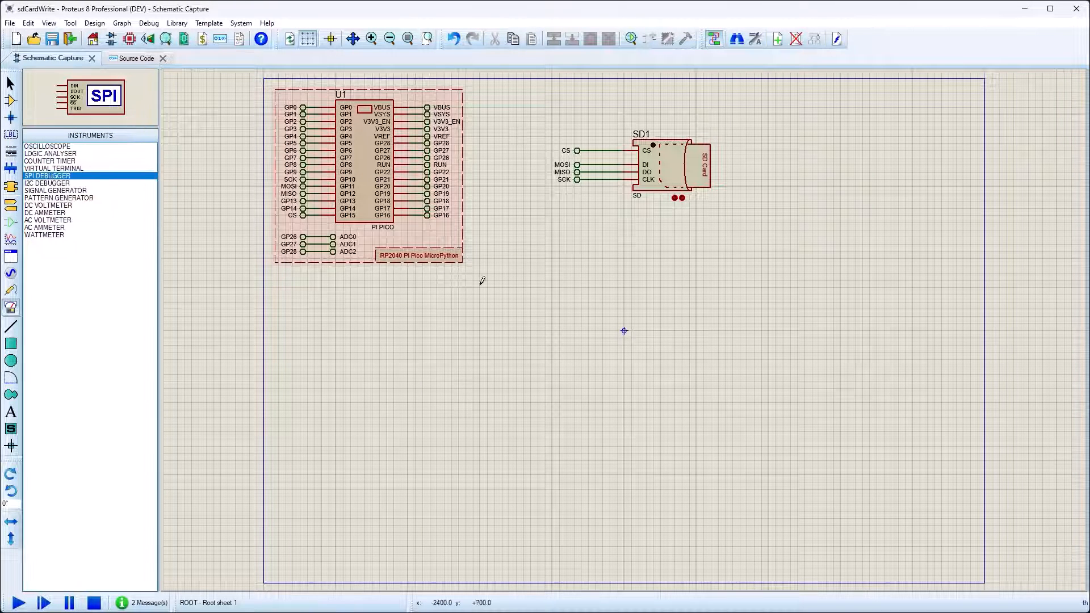
{"action": "left_click", "coordinate": [697, 266]}
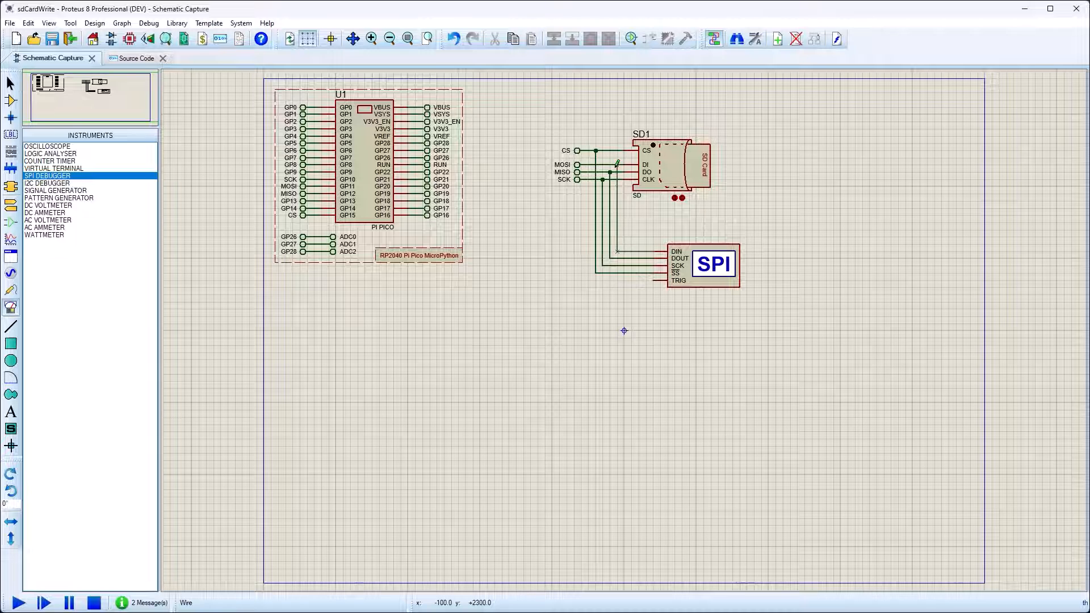
{"action": "left_click", "coordinate": [15, 602]}
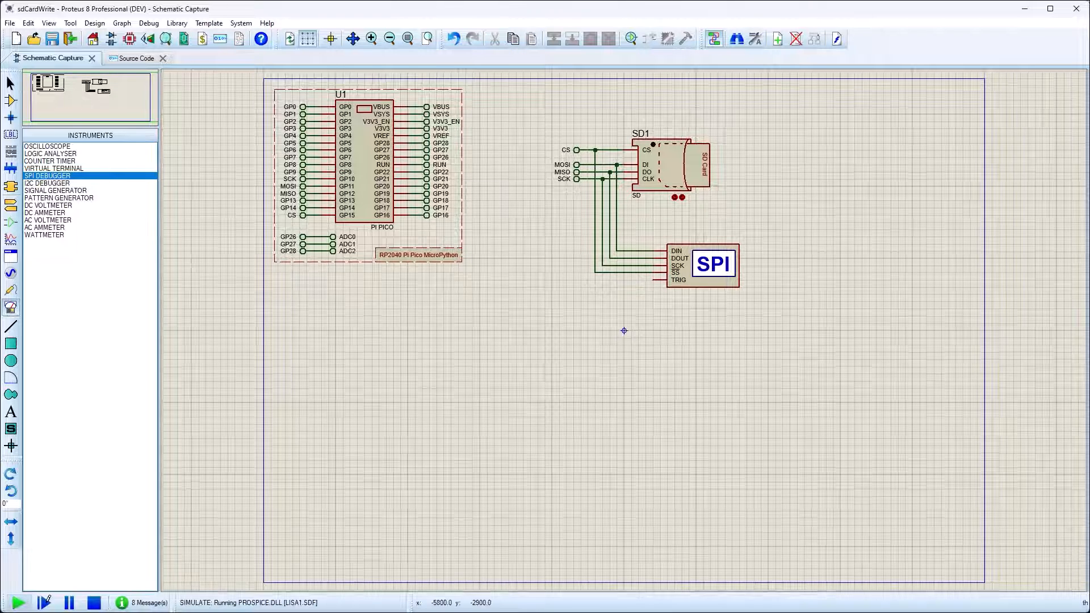
- Pause, expand one SPI Debug transfer to show its bits, then stop the simulation
{"action": "left_click", "coordinate": [131, 59]}
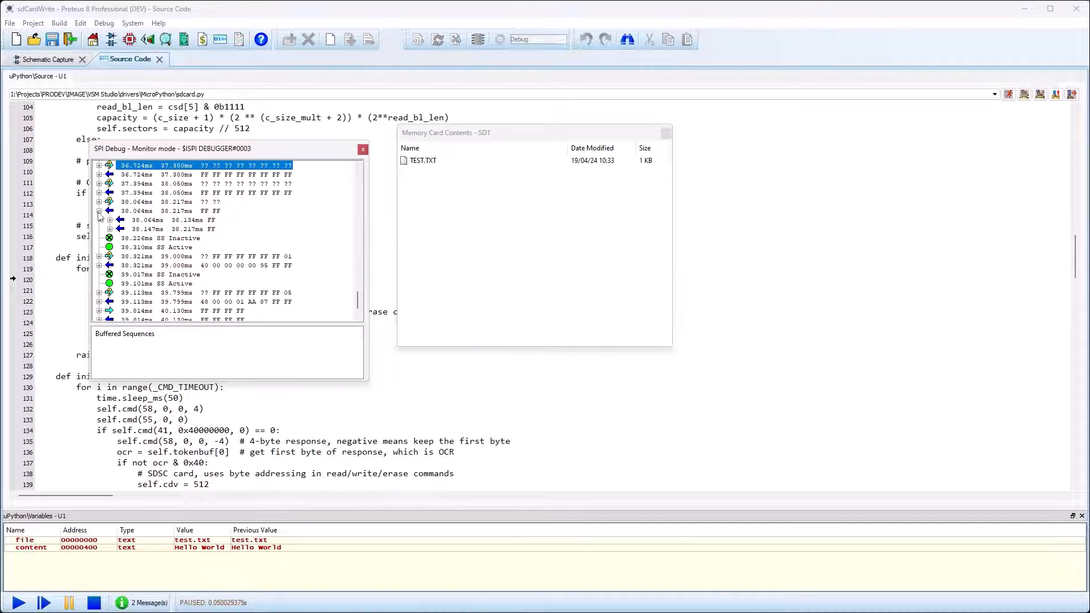
{"action": "left_click", "coordinate": [100, 220]}
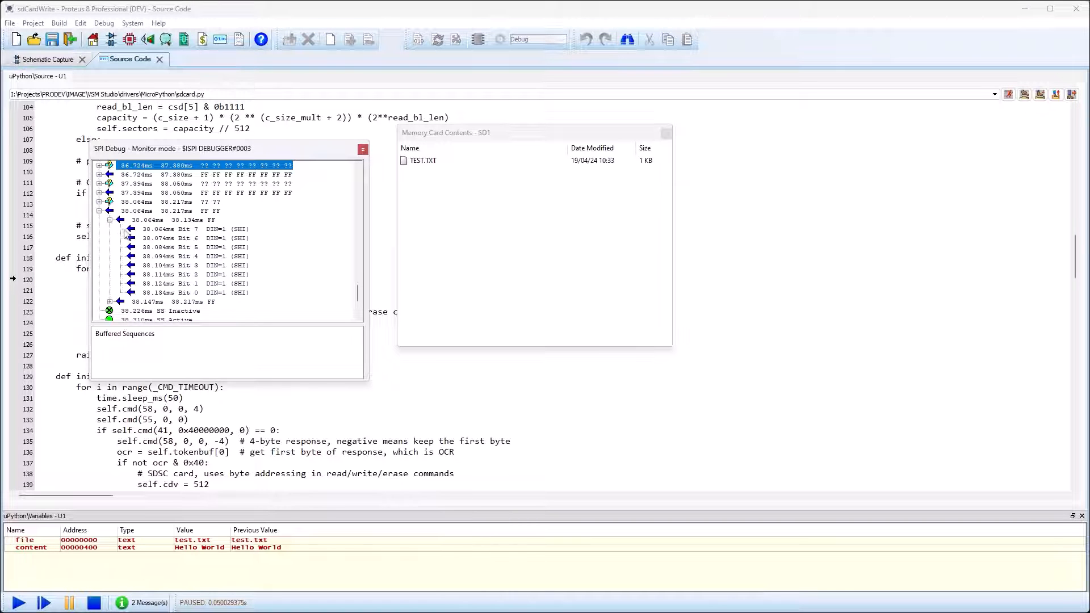
{"action": "left_click", "coordinate": [93, 603]}
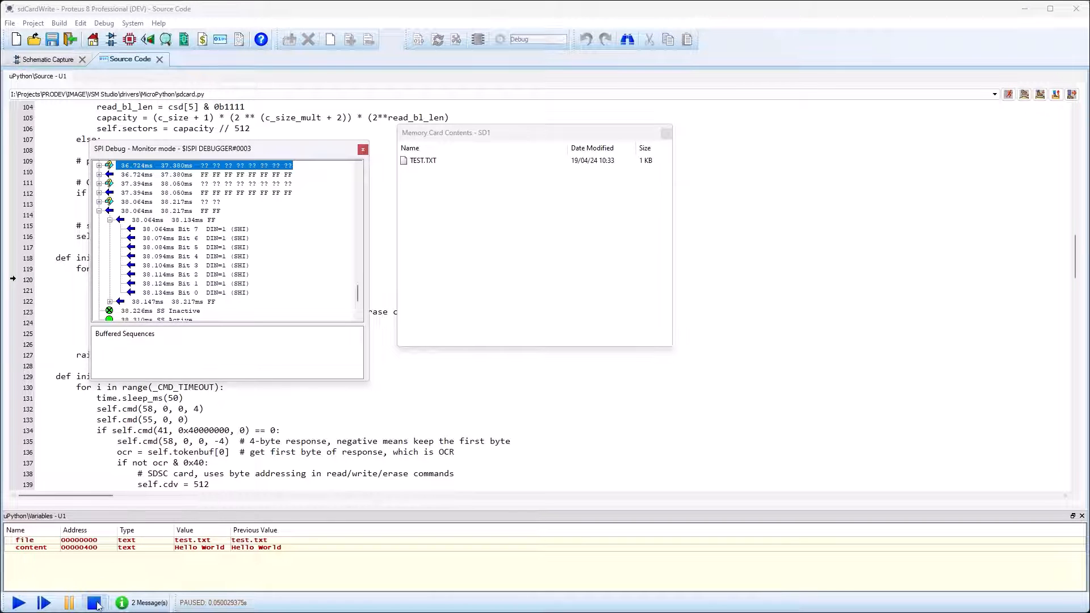
{"action": "left_click", "coordinate": [94, 603]}
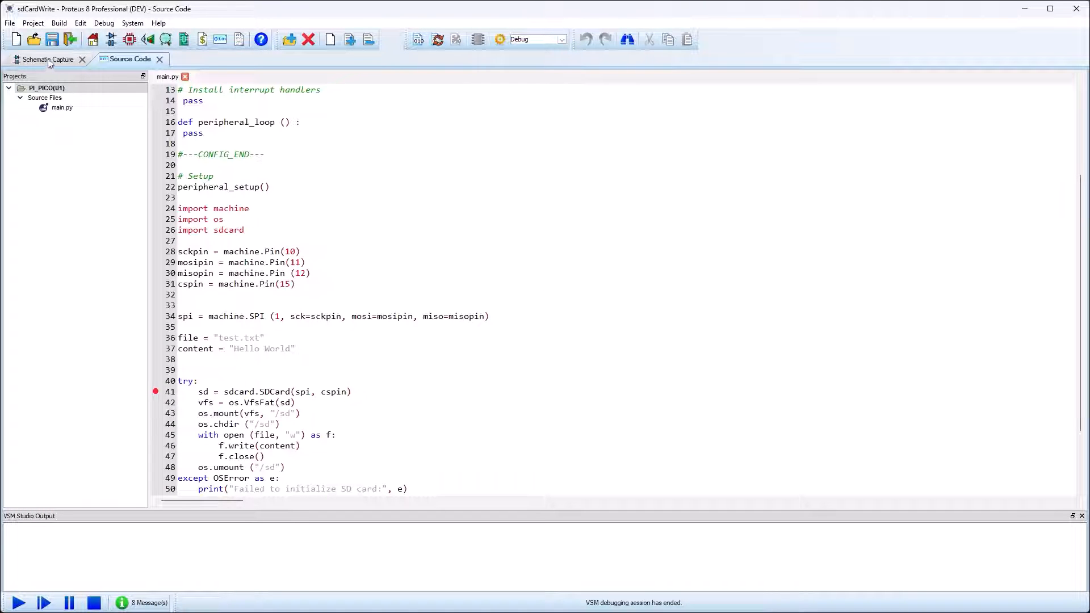
- Add MOSI/MISO probes and a digital graph of MOSI, MISO and SCK, then reopen main.py
{"action": "left_click", "coordinate": [49, 59]}
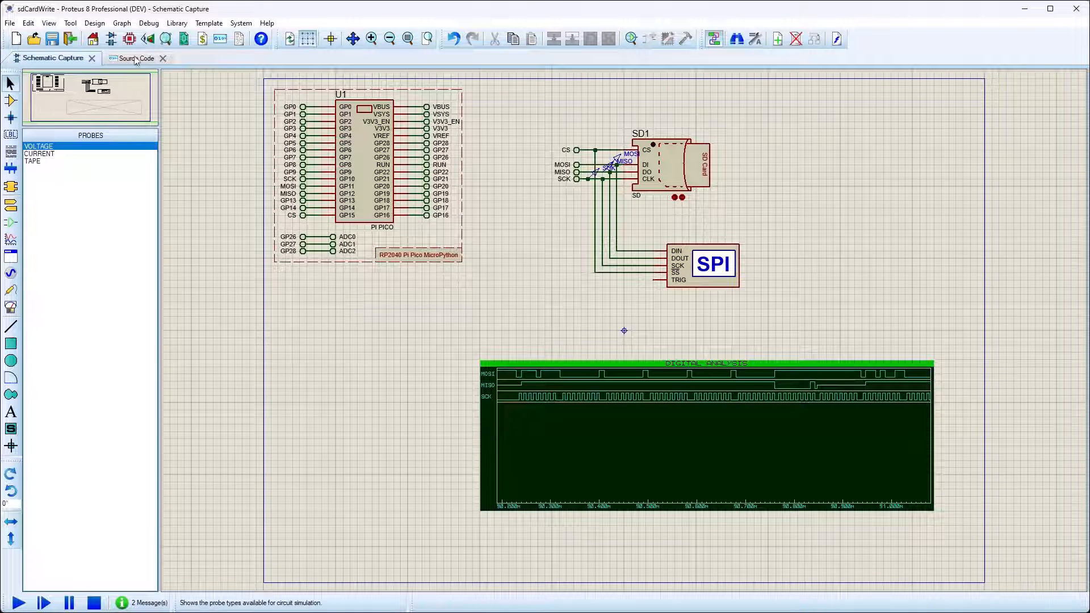
{"action": "left_click", "coordinate": [130, 59]}
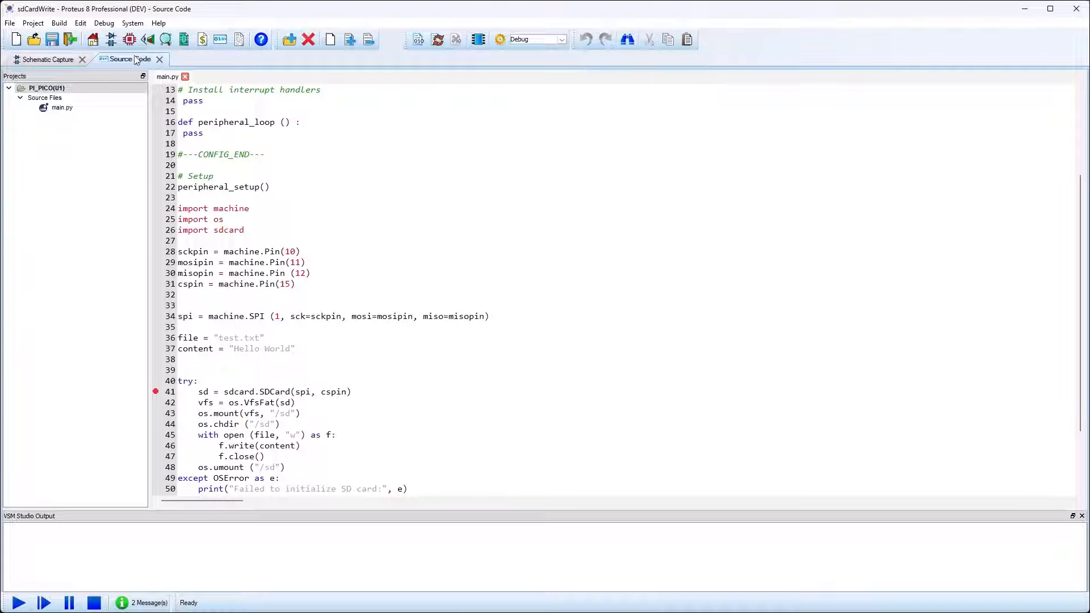